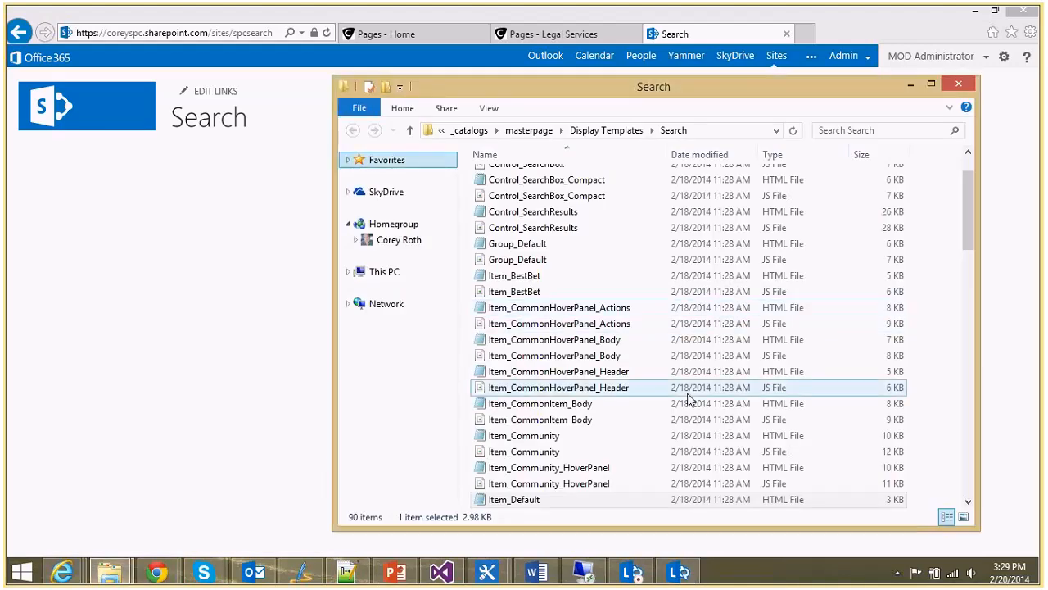
Step: Open Item_Default.html from the Display Templates > Search folder in Notepad++
left_click(549, 483)
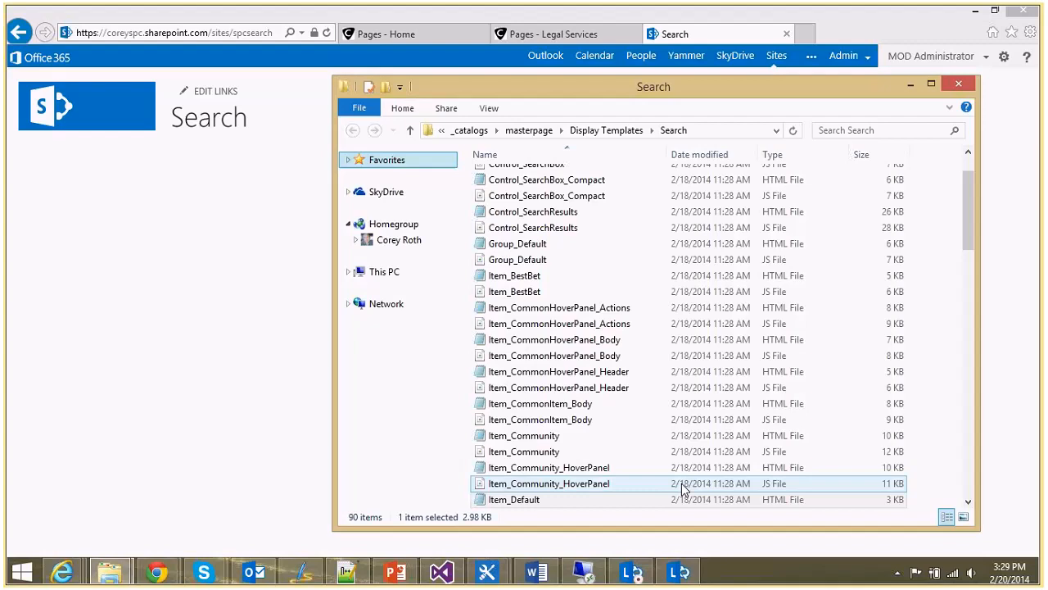
scroll("down", 3)
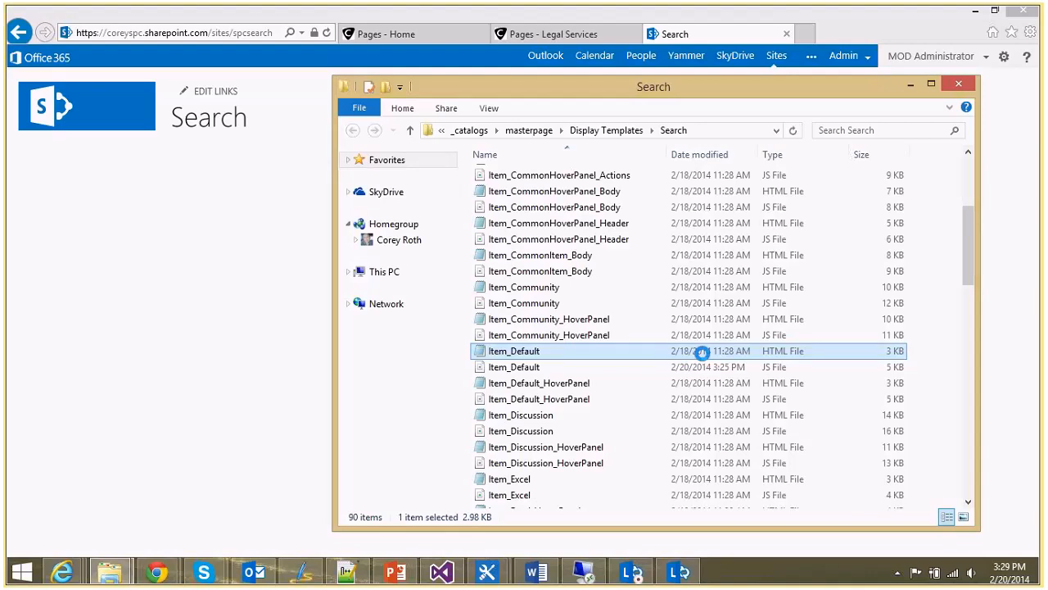
double_click(514, 350)
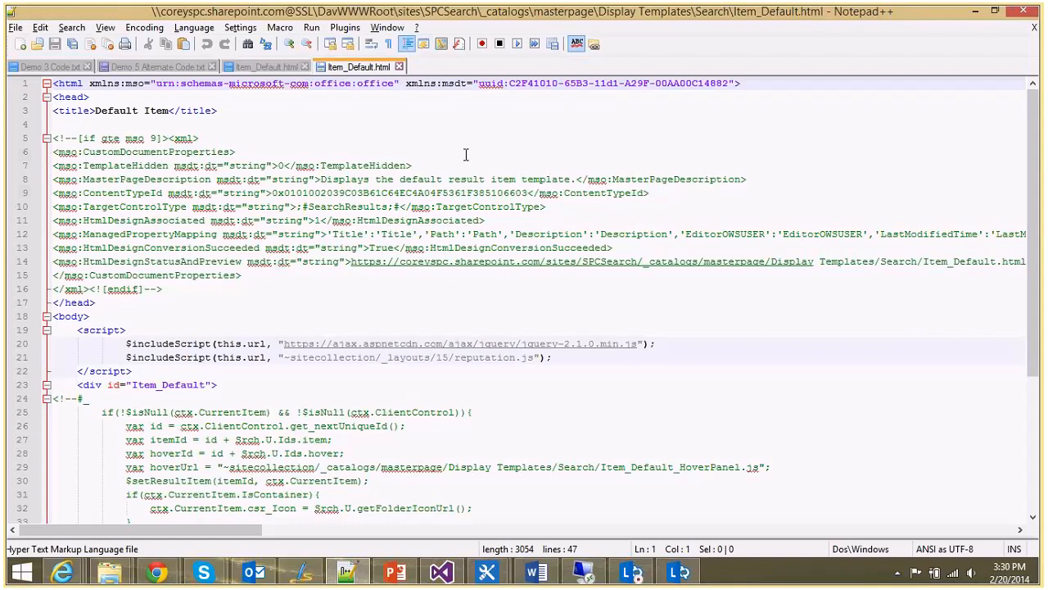
mouse_move(570, 158)
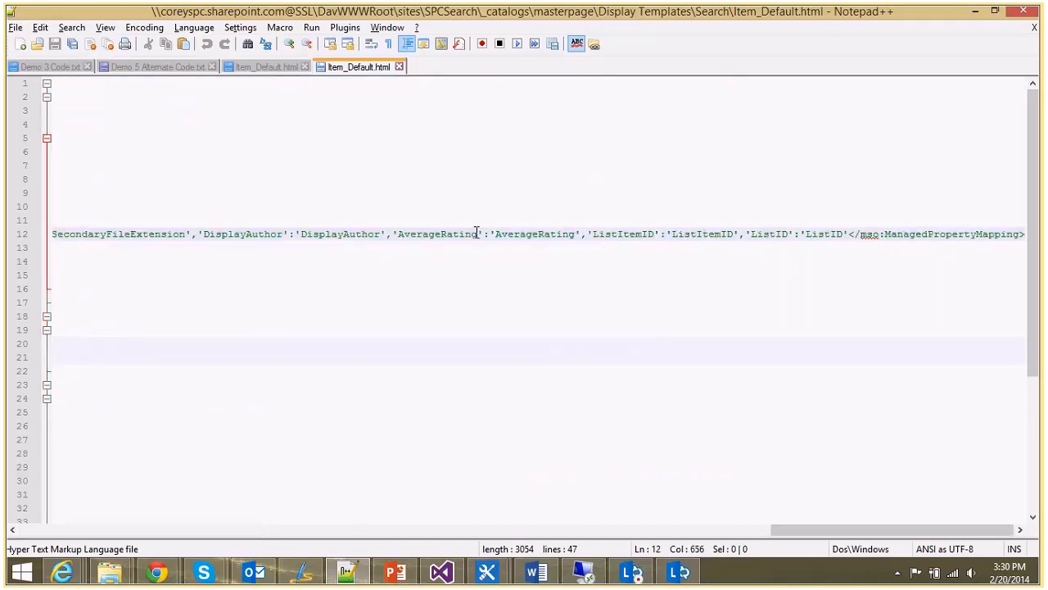
Step: Check the AverageRating mapping on line 12, then return to File Explorer
double_click(435, 233)
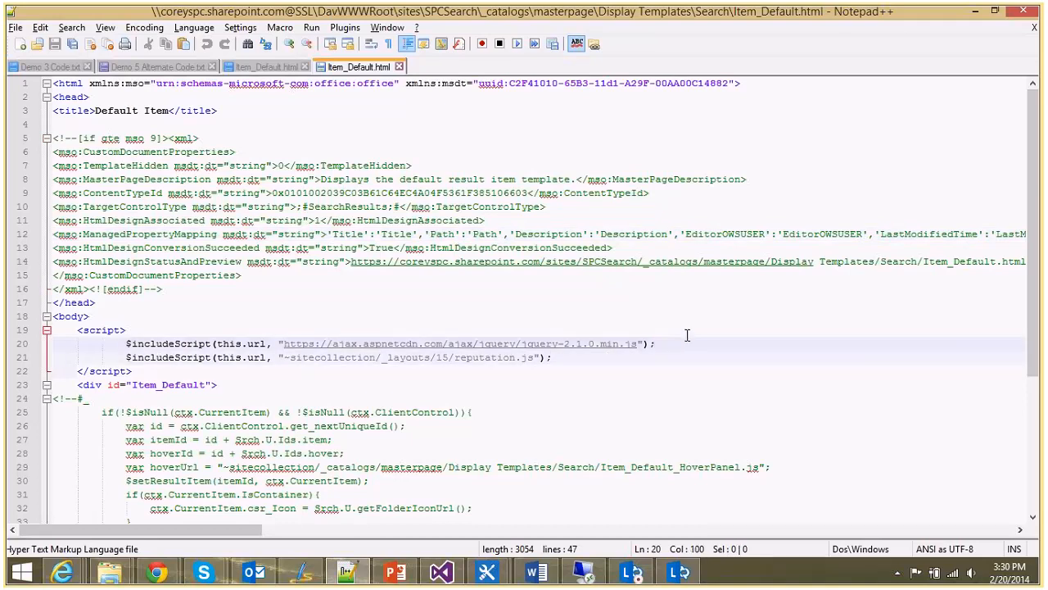
left_click(551, 357)
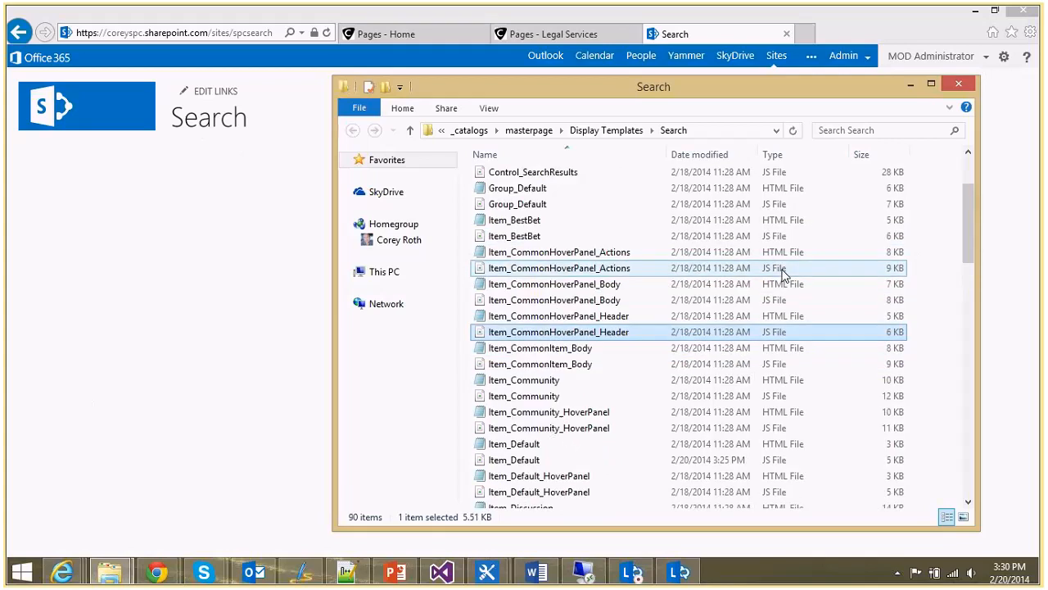
Step: Edit Item_CommonHoverPanel_Body.html with Notepad++ from its right-click menu
left_click(554, 283)
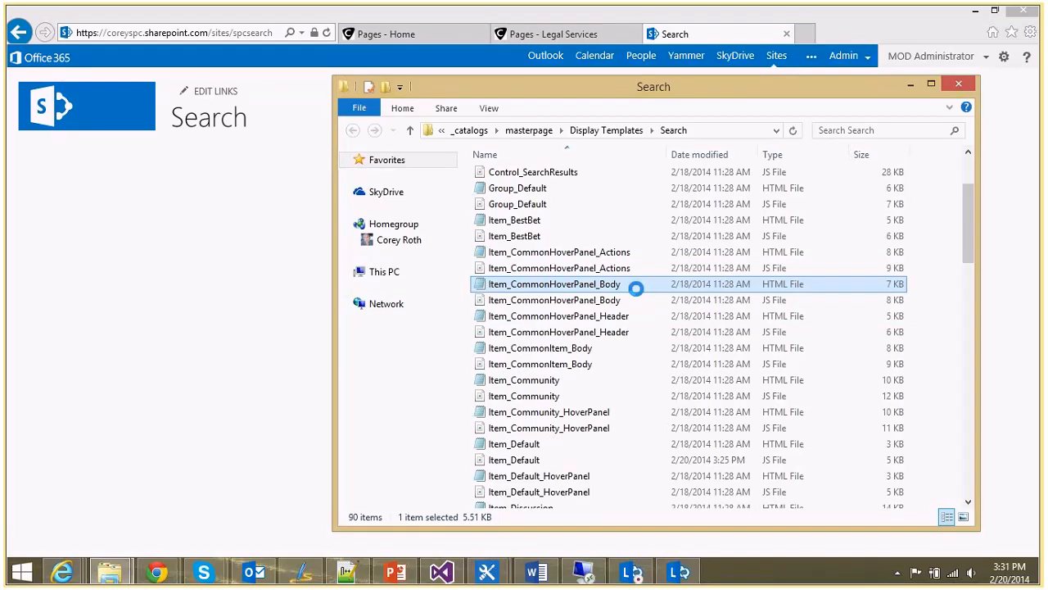
right_click(554, 283)
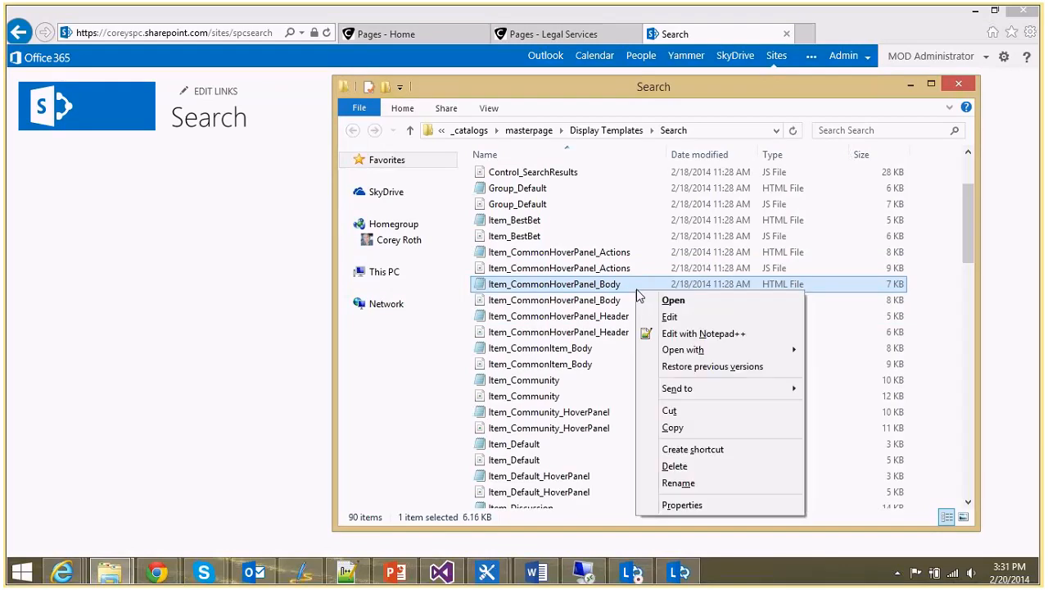
left_click(703, 333)
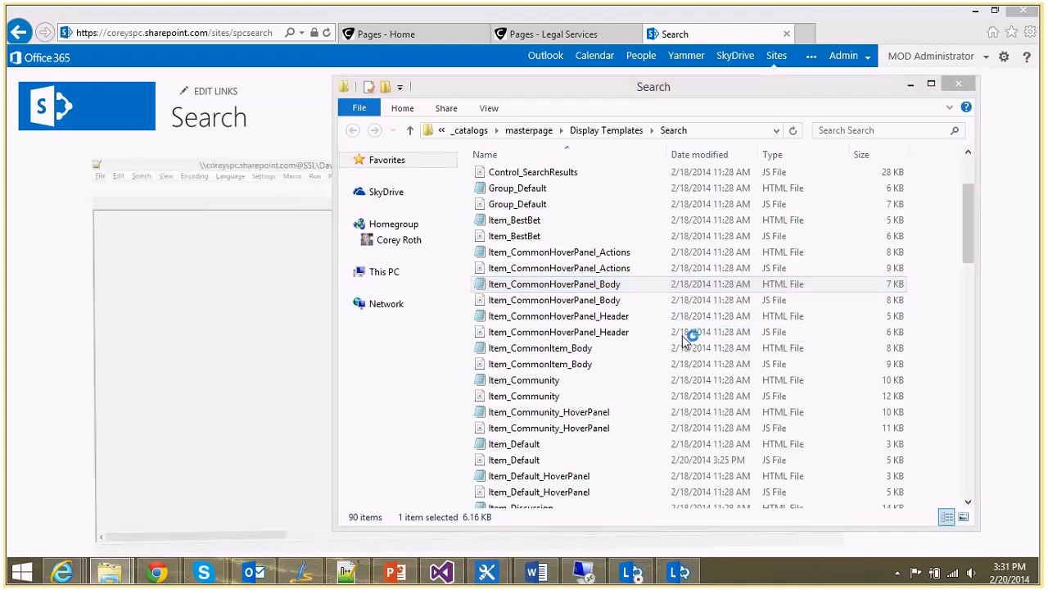
Step: Insert '<div>Rating: _#= ctx.CurrentItem.AverageRating =#_</div>' before the template's closing </div>
double_click(553, 283)
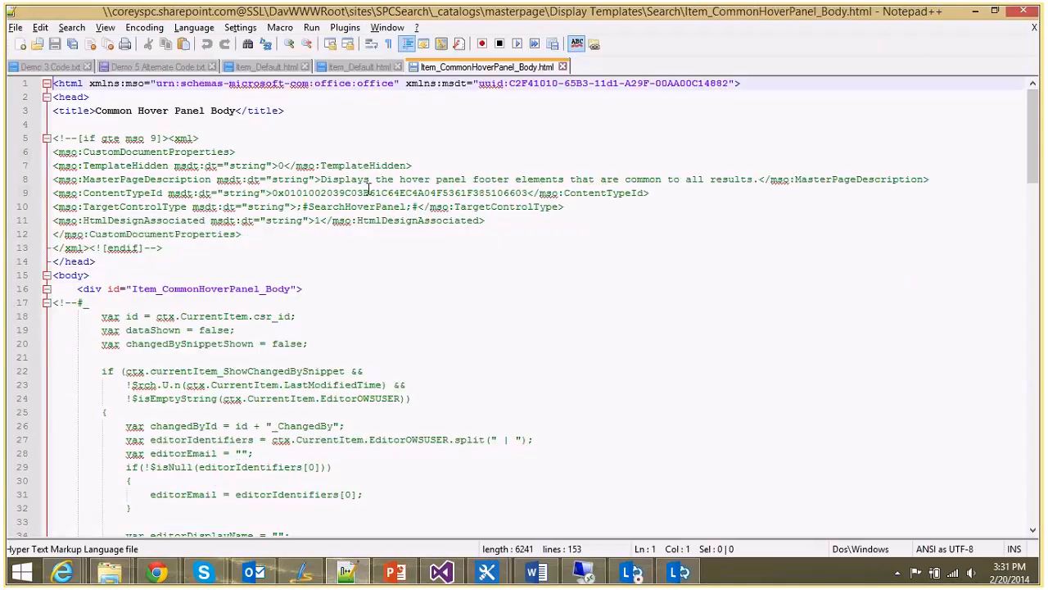
scroll("down", 3)
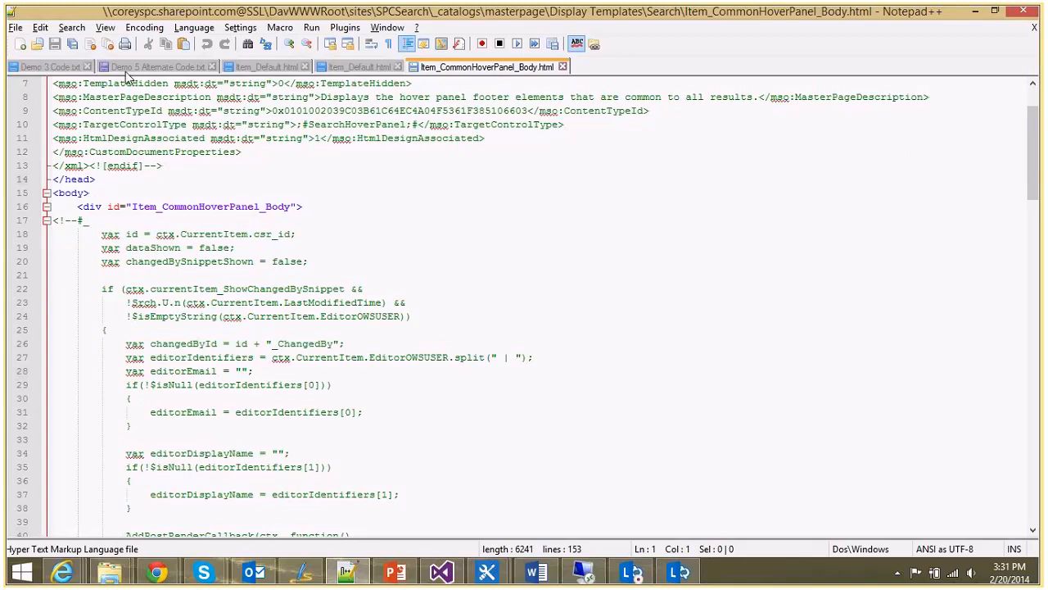
left_click(151, 66)
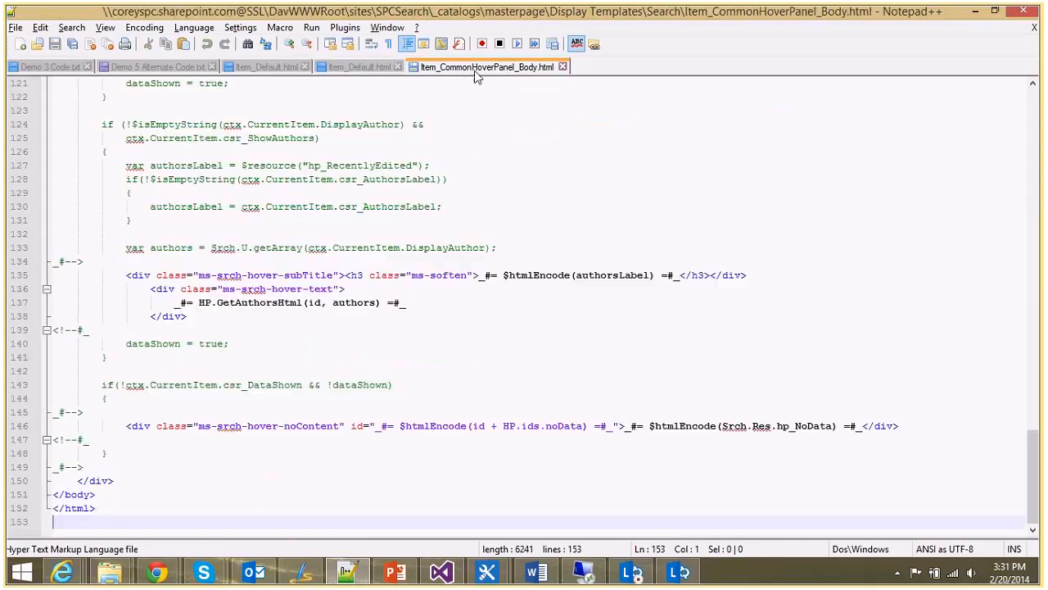
mouse_move(502, 131)
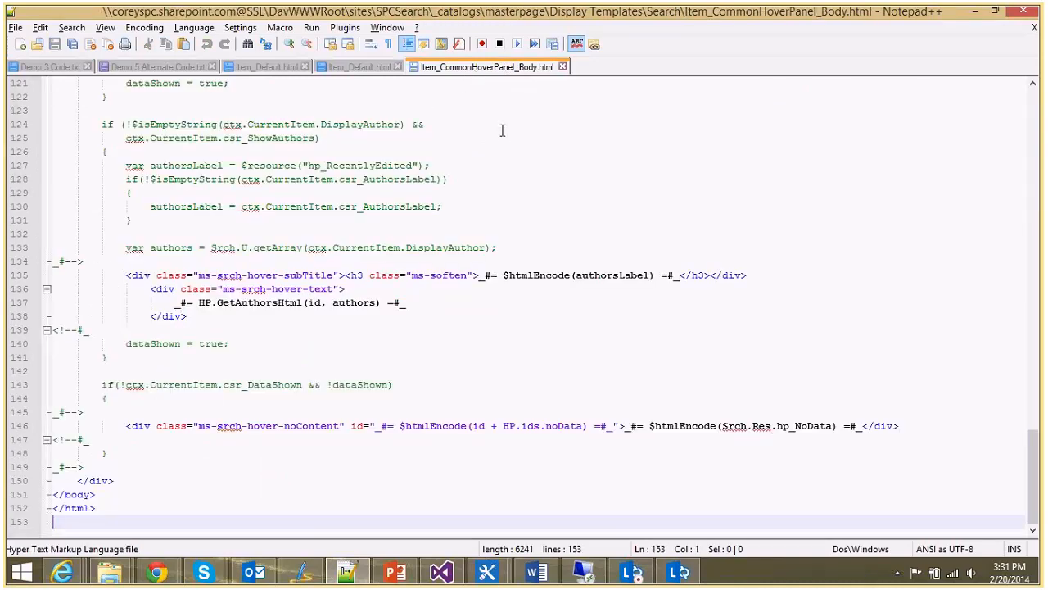
type("<div>Rating: _#= ctx.CurrentItem.AverageRating =#_</div>")
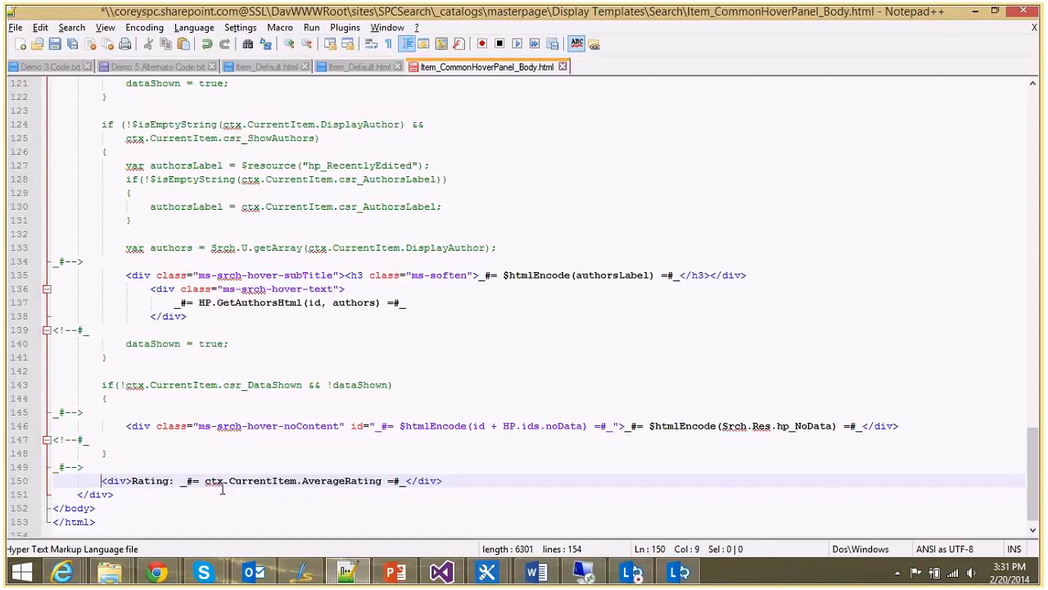
left_click(344, 481)
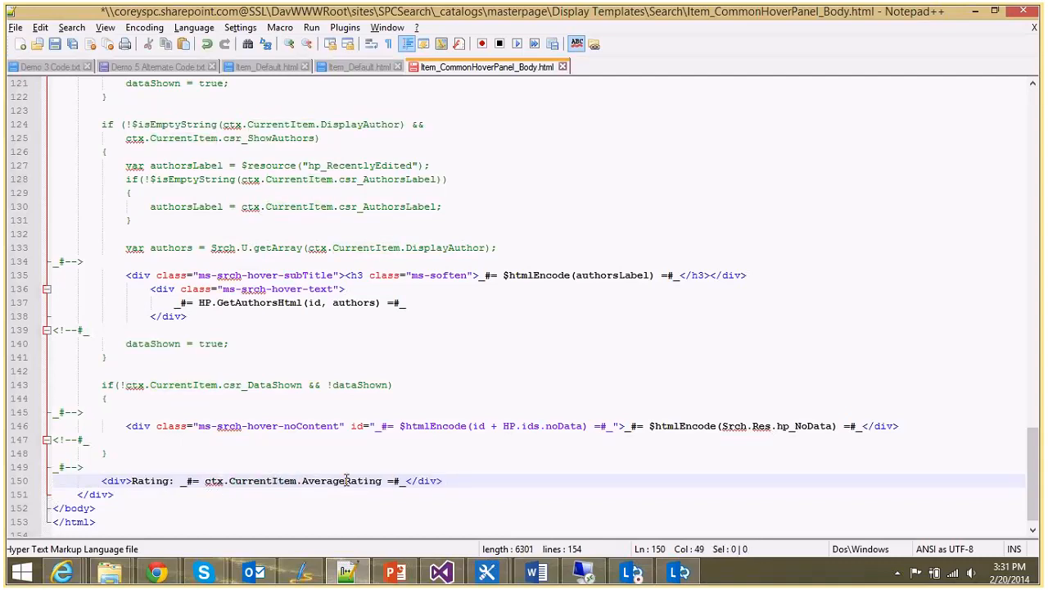
double_click(340, 481)
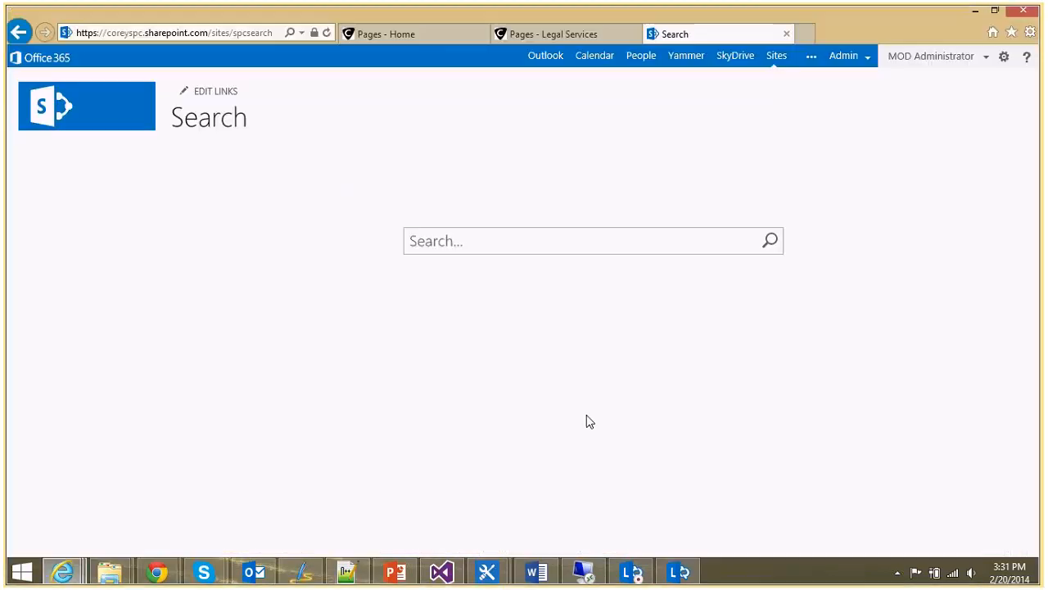
Step: Search SharePoint for '2011 employee evaluation' and confirm the top result shows Rating: 4
type("200")
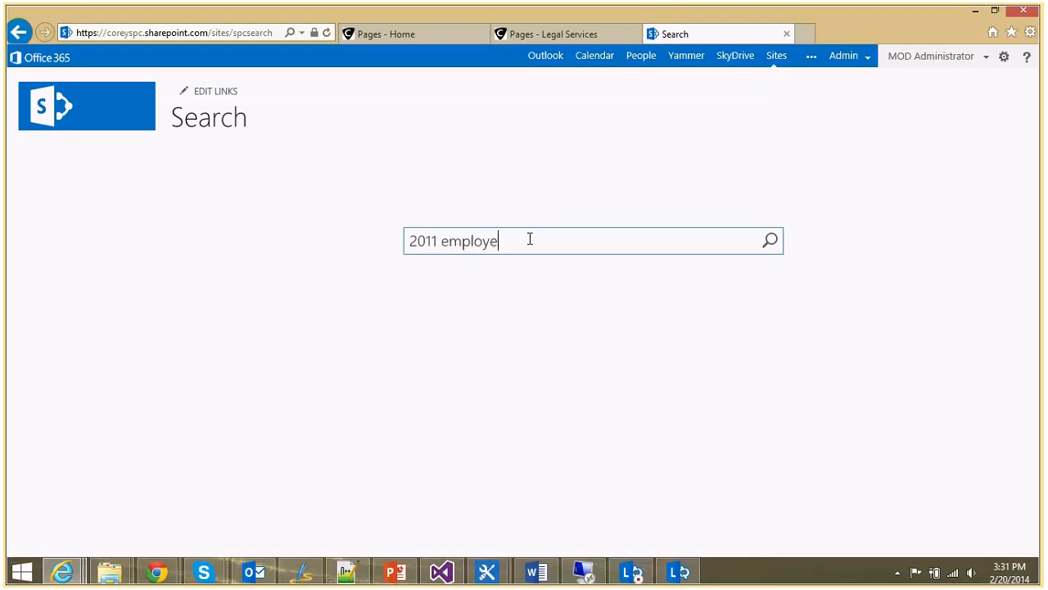
type("evaluation")
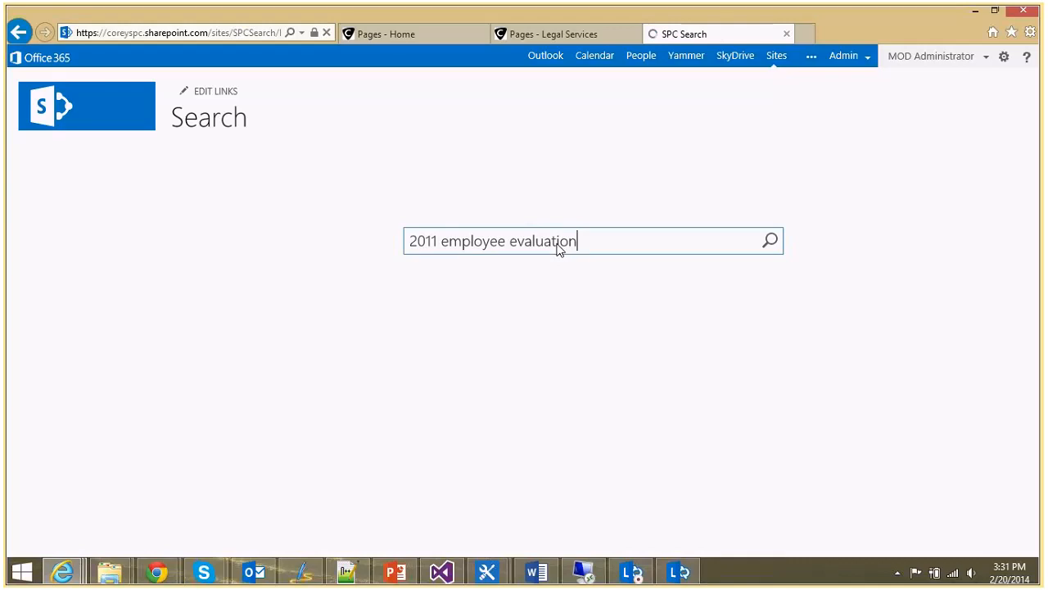
key("enter")
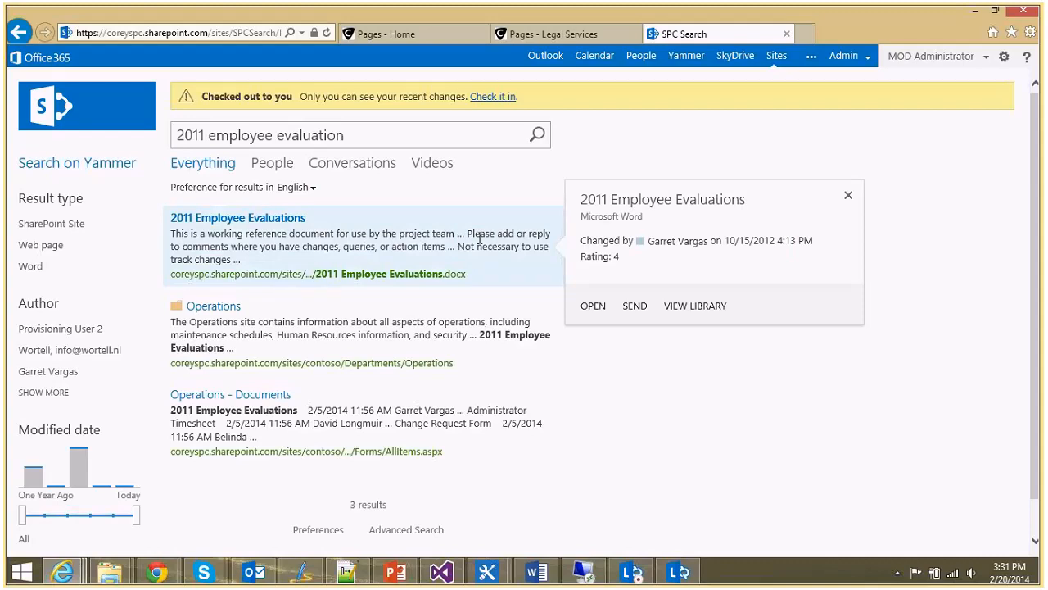
mouse_move(629, 254)
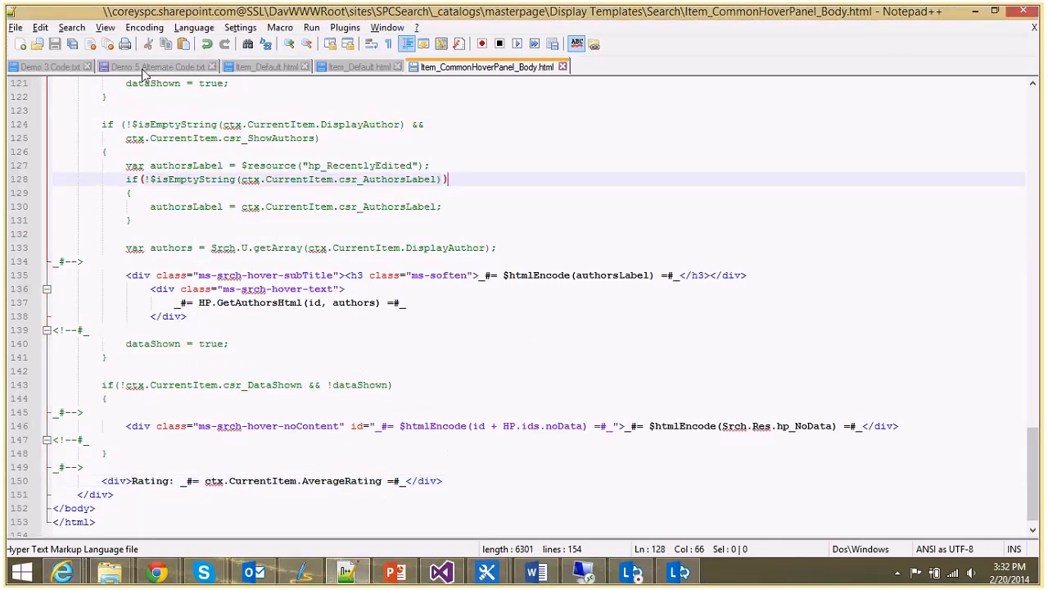
Step: Copy the Demo 5b star code from Demo 5 Alternate Code.txt below the Rating div
left_click(155, 66)
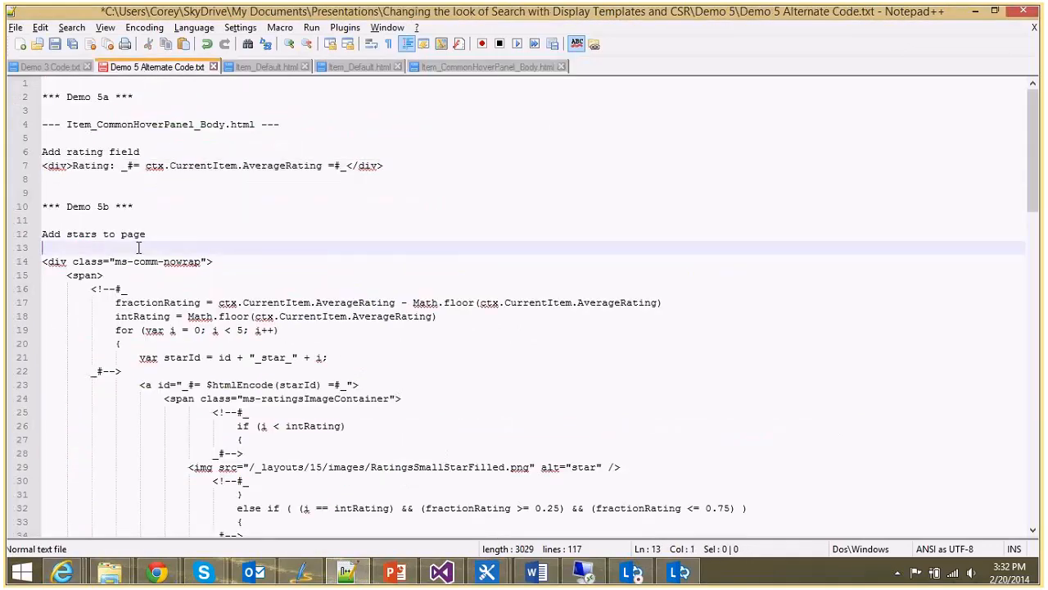
scroll("down", 3)
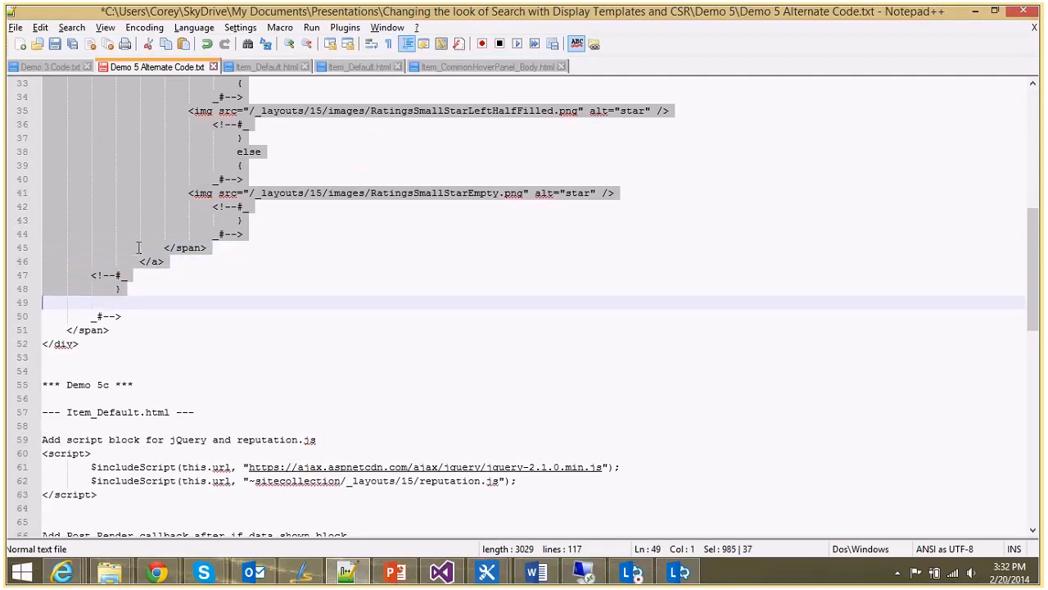
left_click(487, 66)
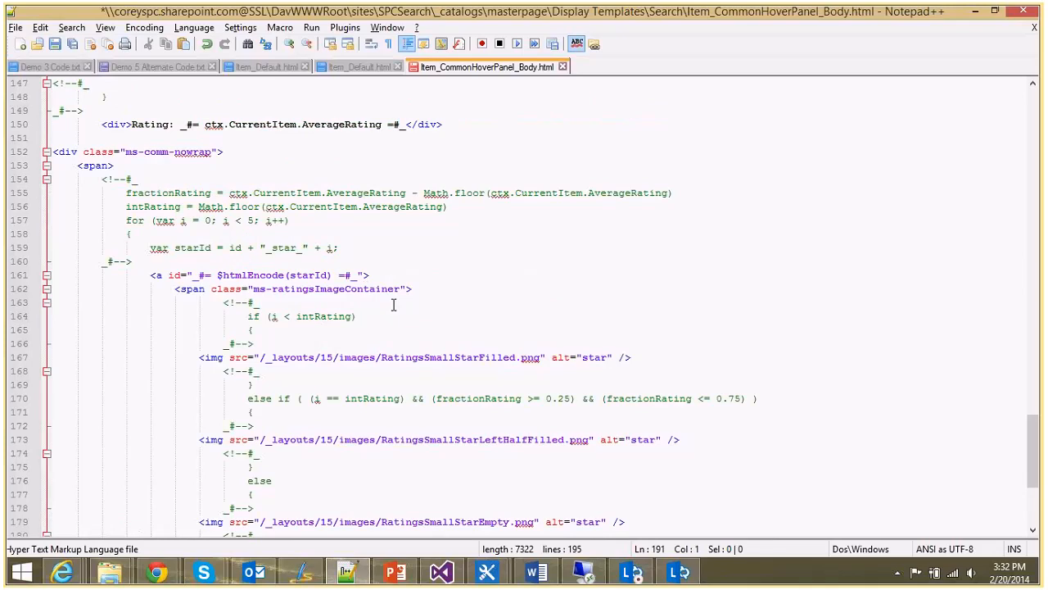
left_click(187, 193)
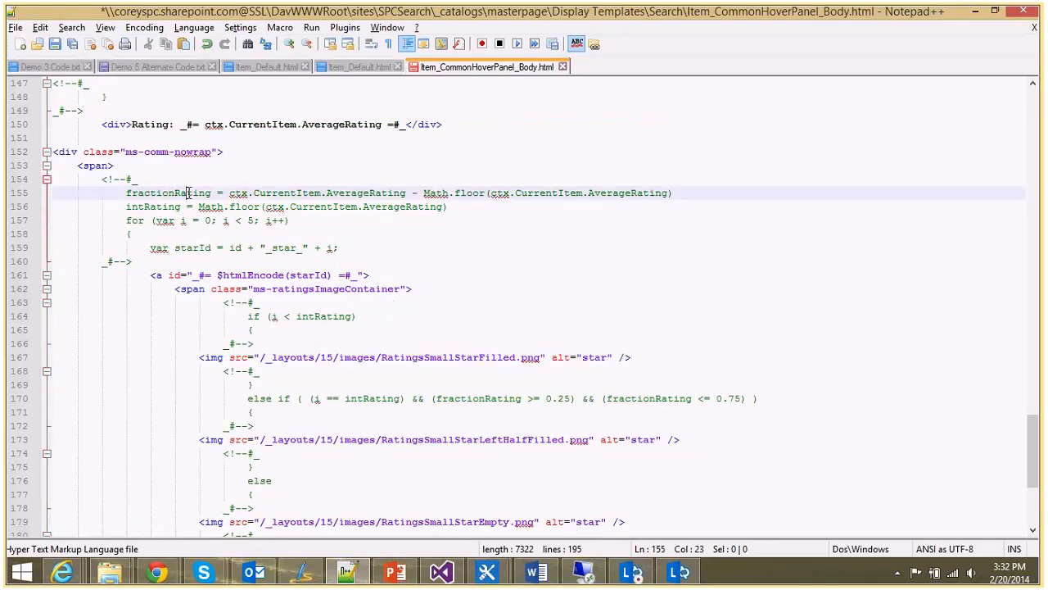
left_click(152, 206)
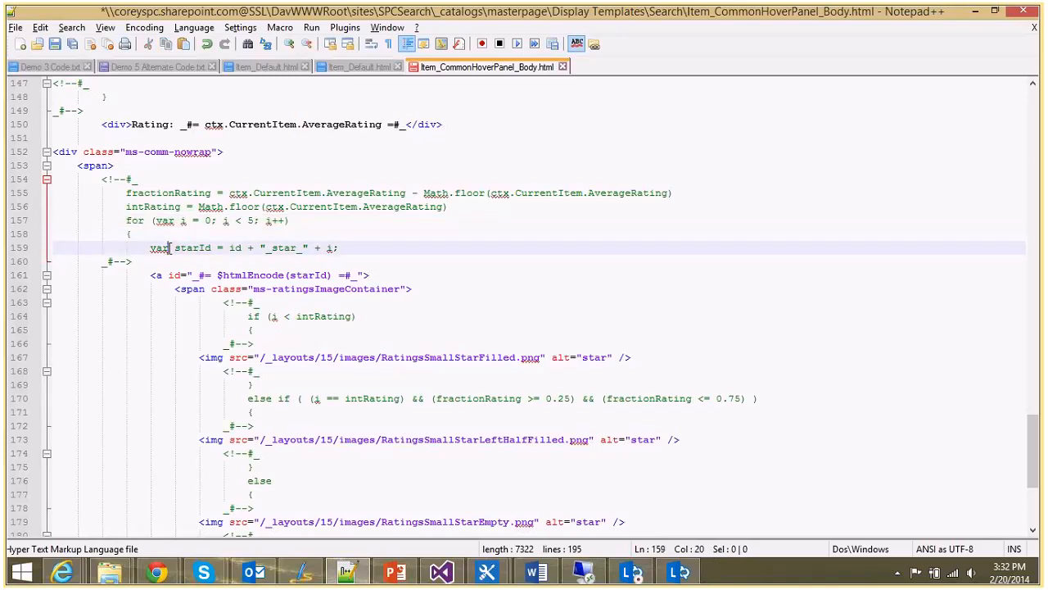
left_click_drag(175, 247, 339, 248)
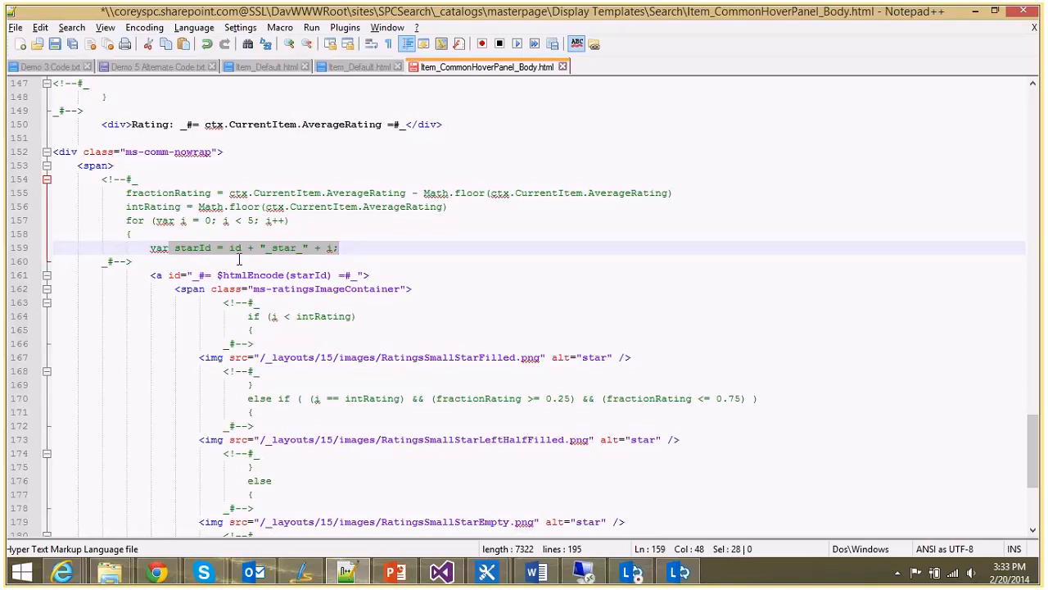
left_click(233, 247)
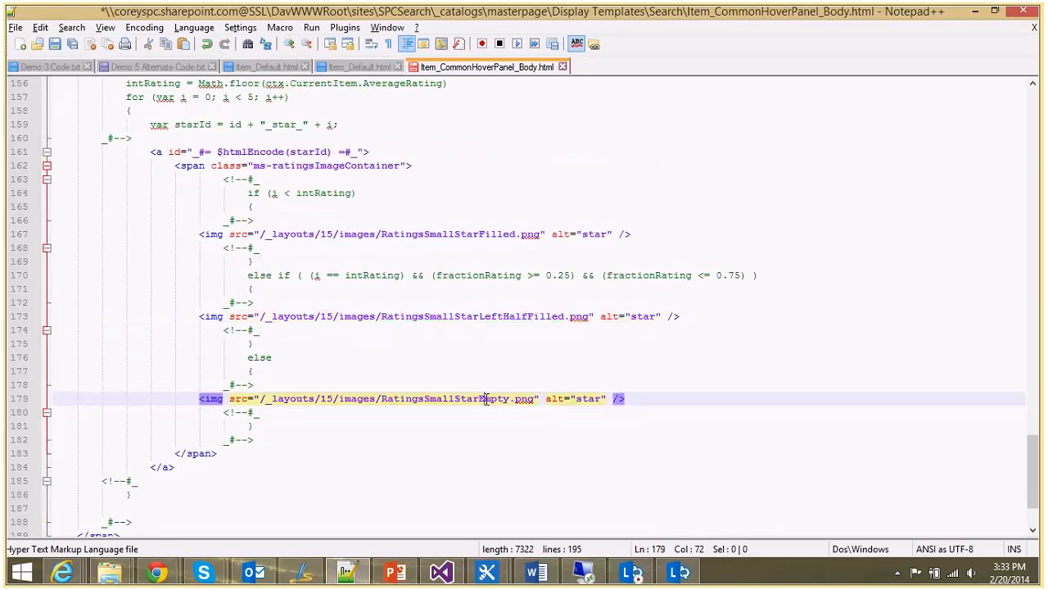
double_click(443, 398)
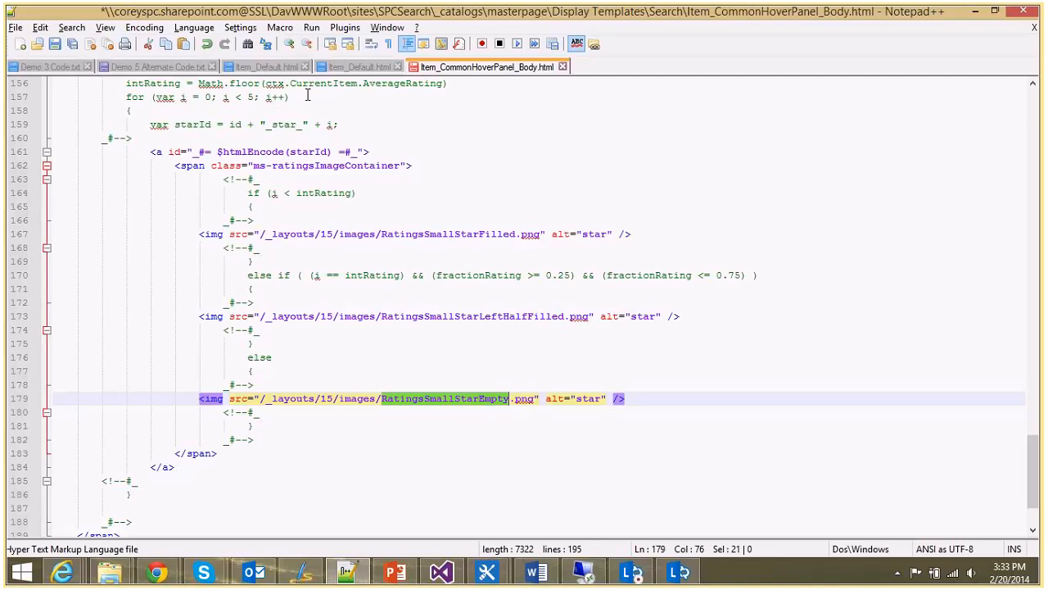
mouse_move(91, 172)
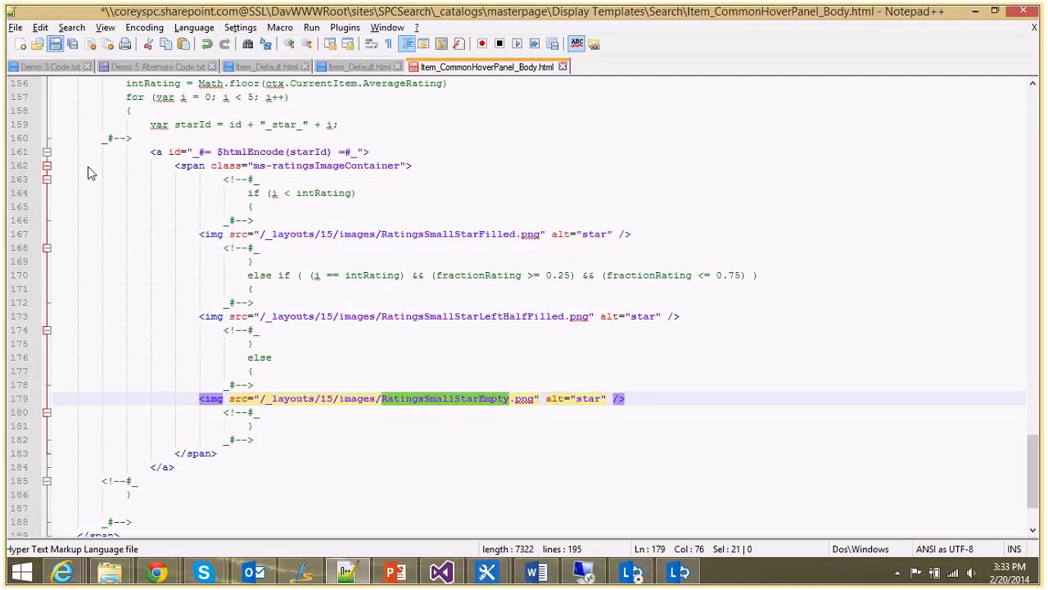
mouse_move(503, 194)
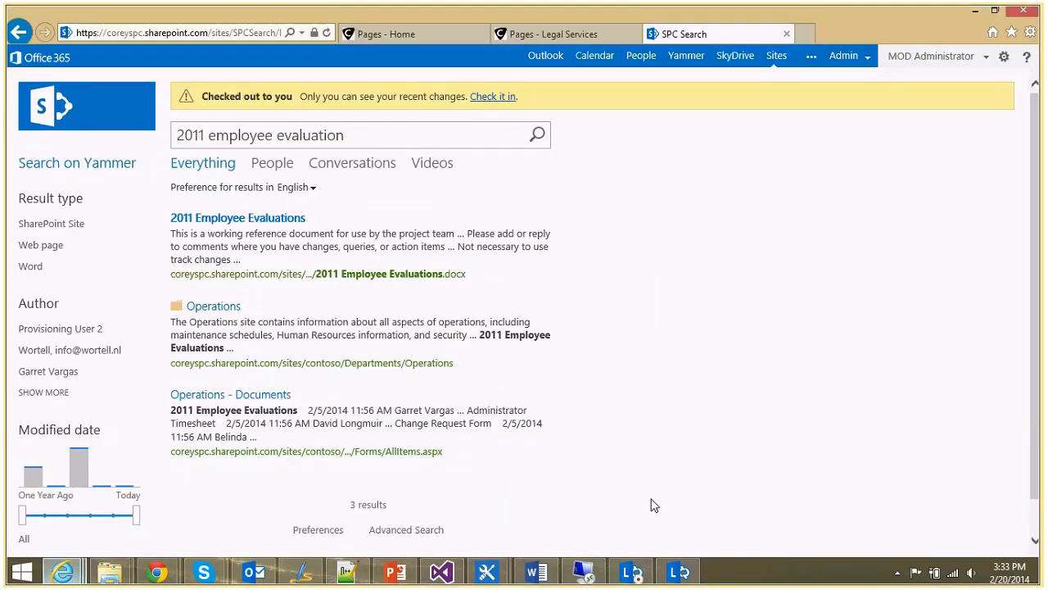
mouse_move(326, 32)
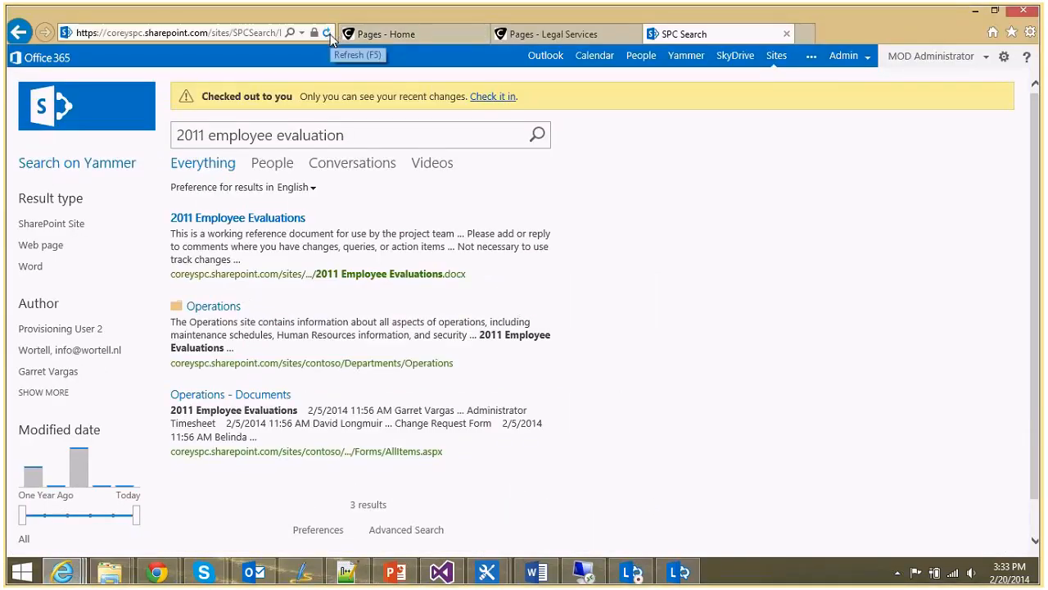
Step: Reload the SPC Search results page to apply the edited hover panel template
left_click(325, 33)
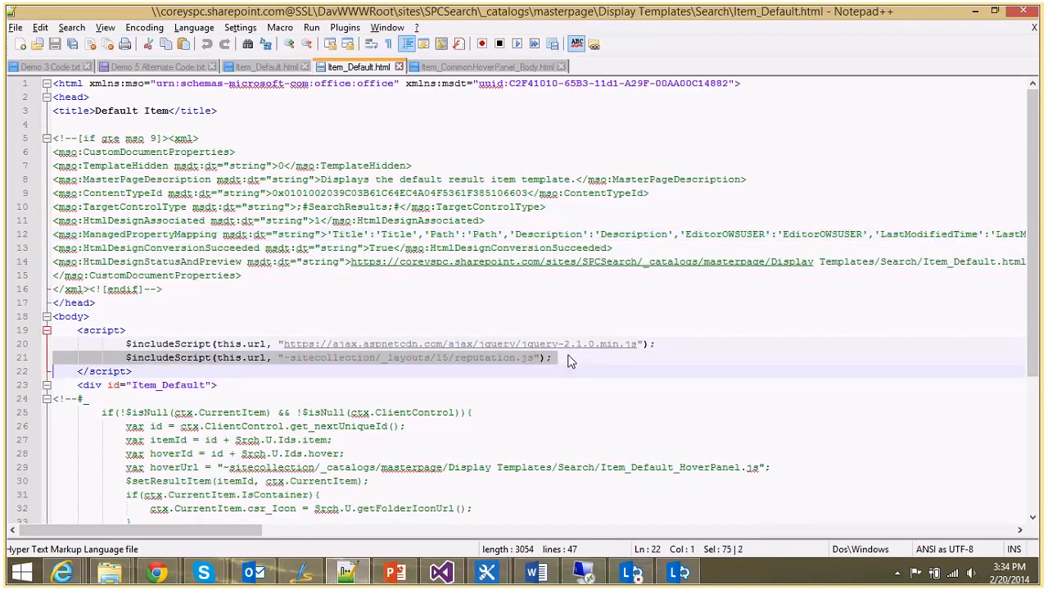
Step: Switch to the Item_CommonHoverPanel_Body.html tab holding the star image code
left_click(489, 67)
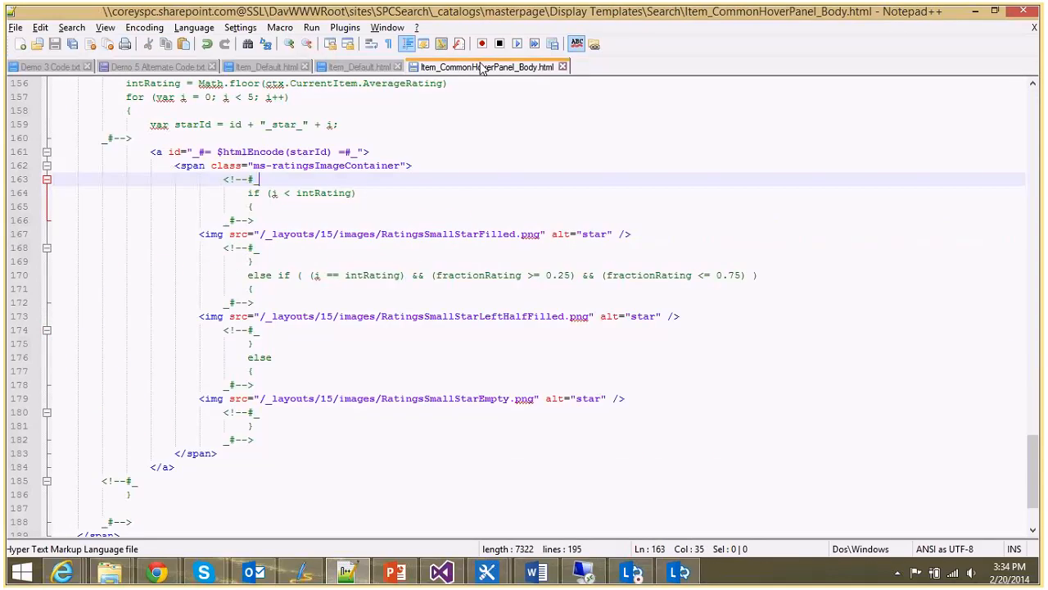